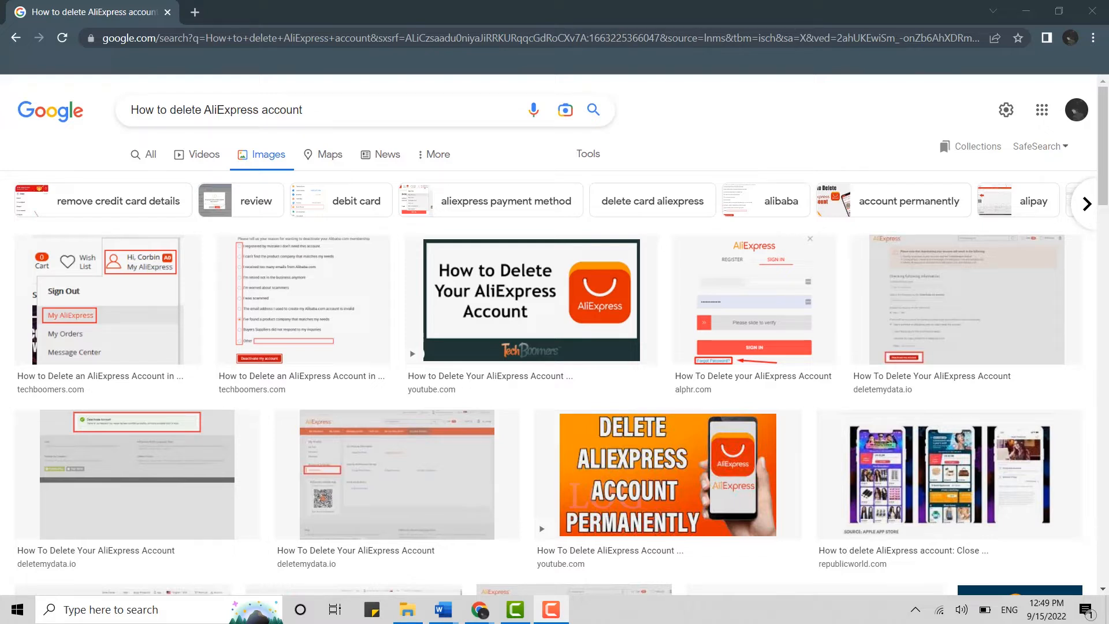
Go to aliexpress.com in a new tab.
type("aliexpress.com")
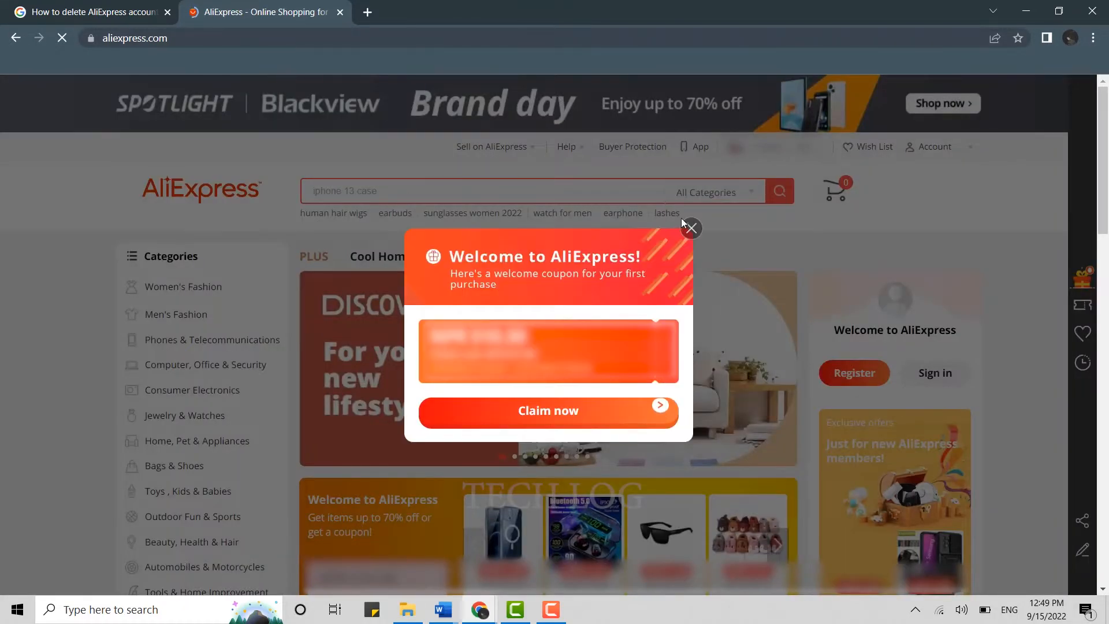
left_click(934, 146)
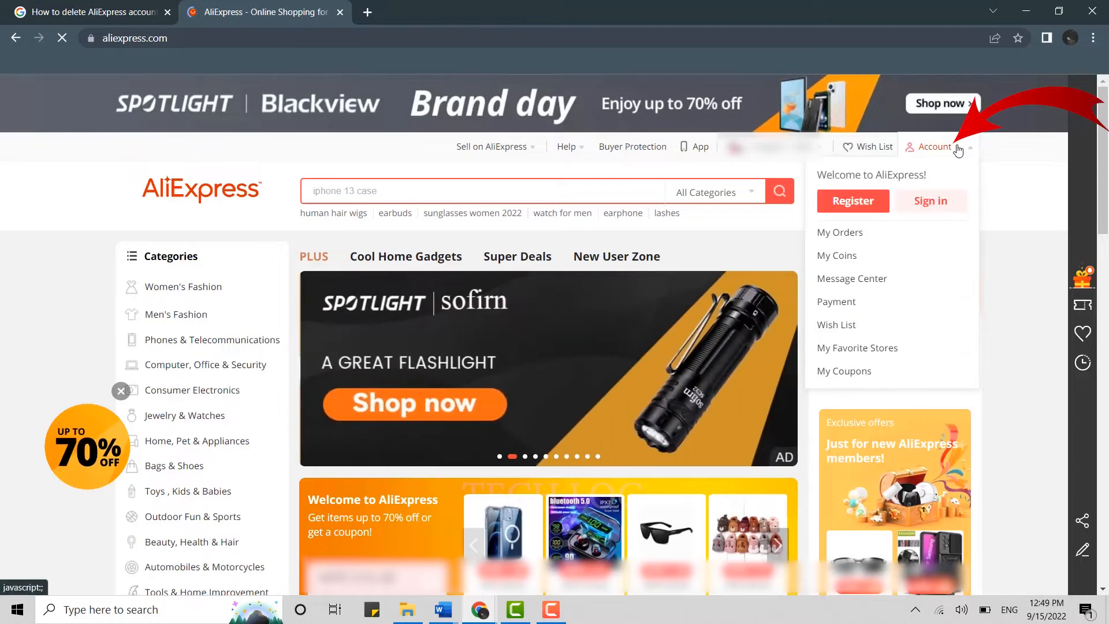
left_click(930, 201)
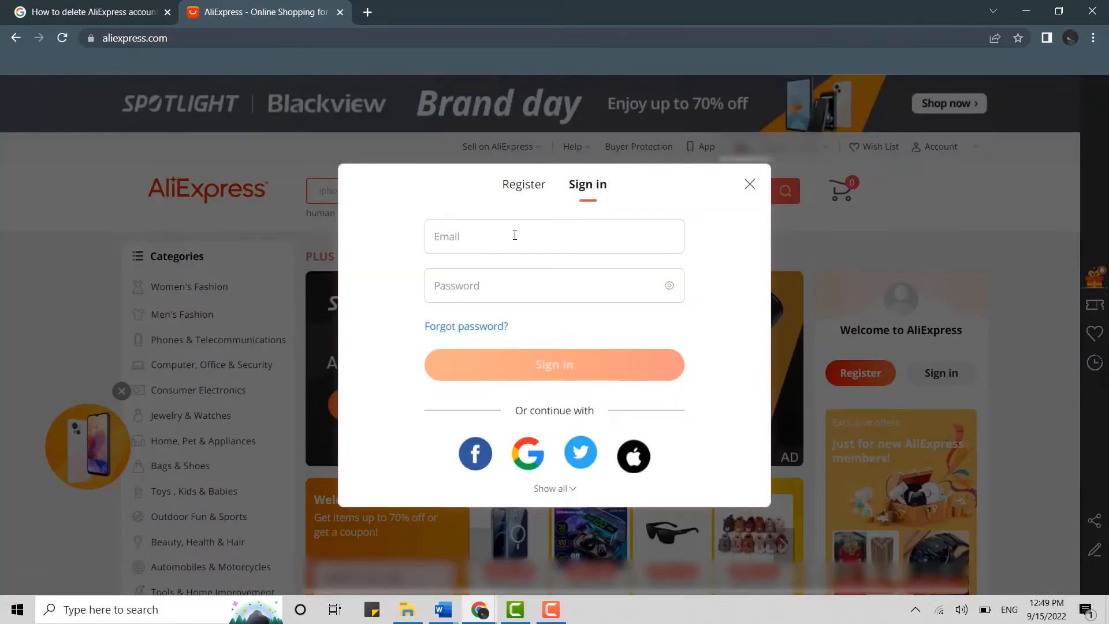
left_click(554, 236)
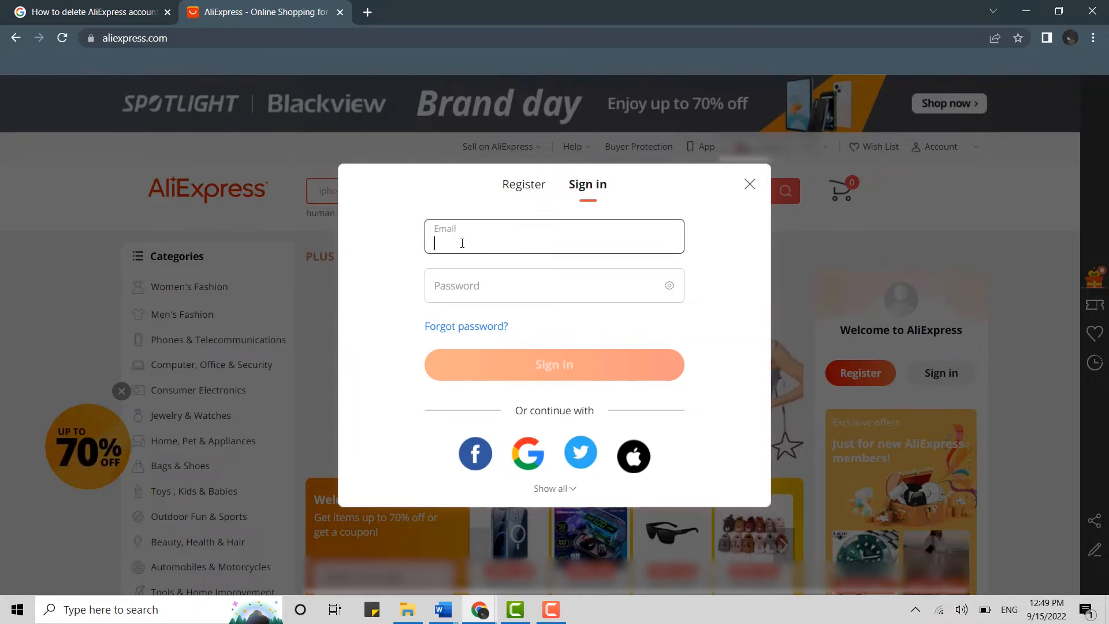
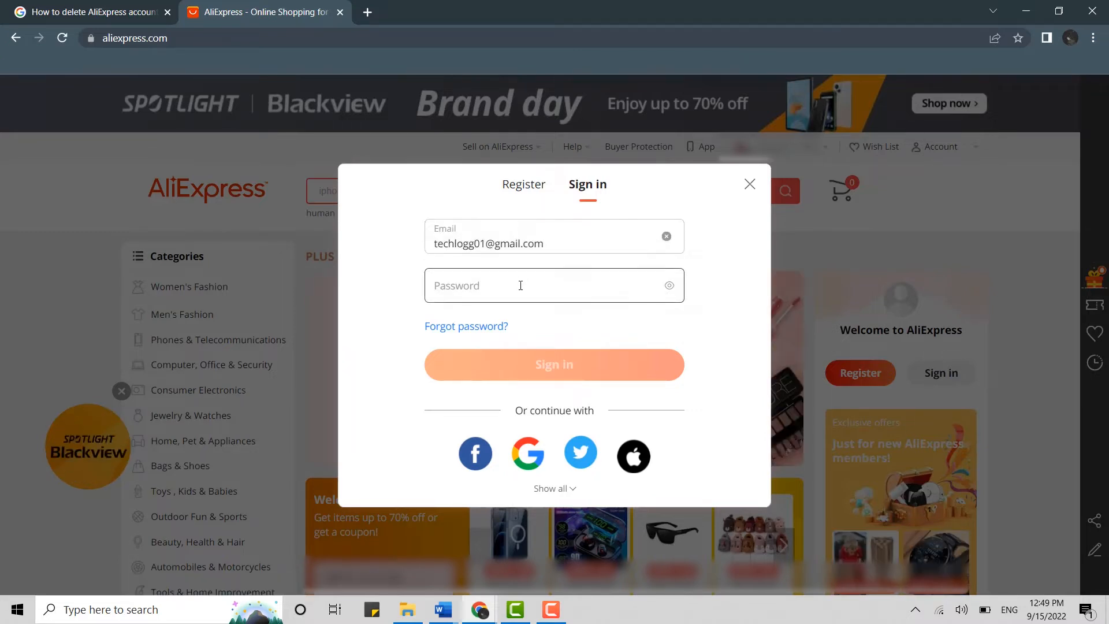
type("••••••")
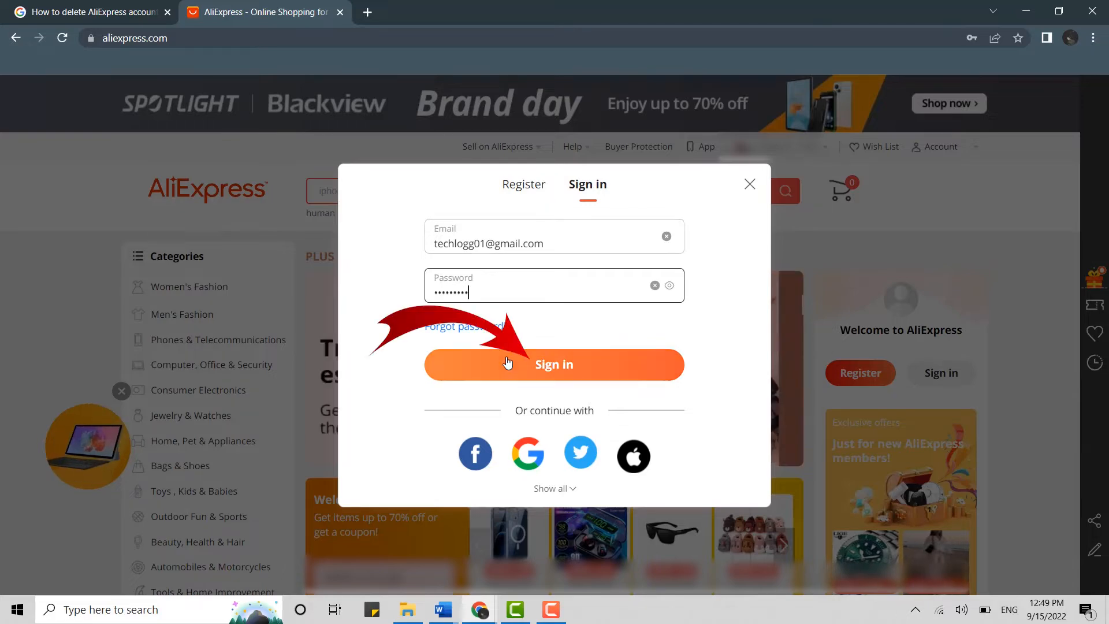
left_click(554, 364)
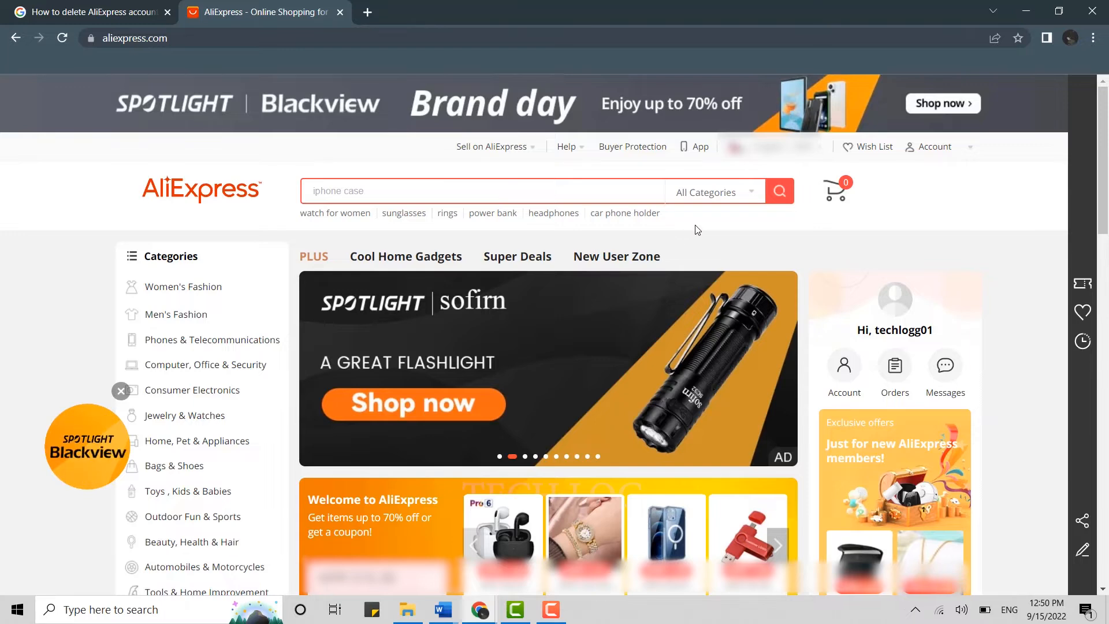
Go from the account overview through Settings to the Edit Member Profile page.
left_click(934, 146)
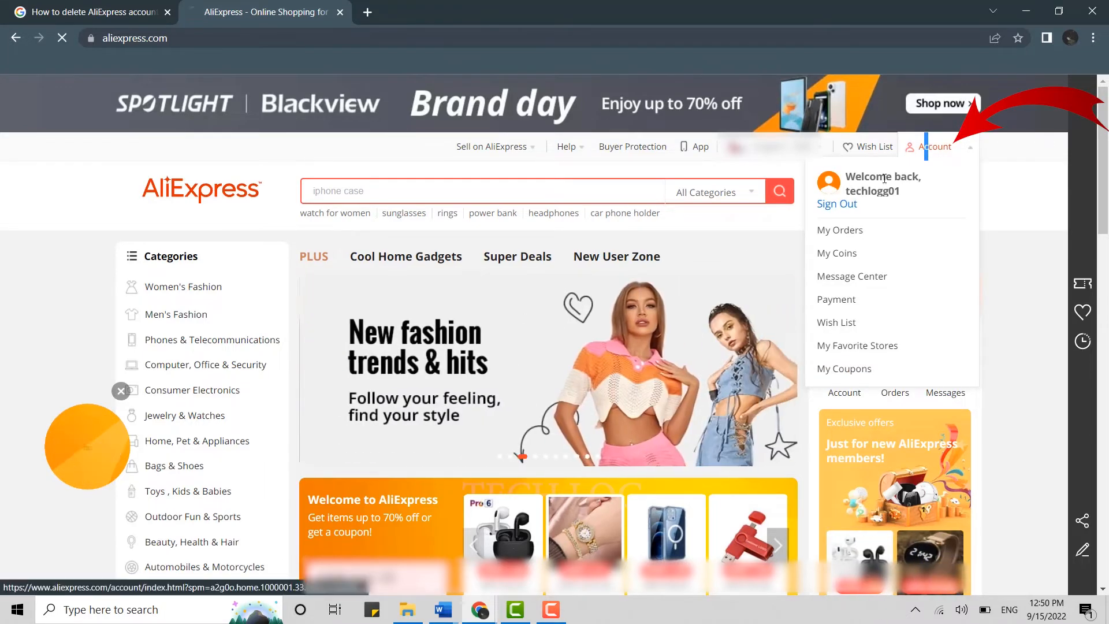
left_click(933, 146)
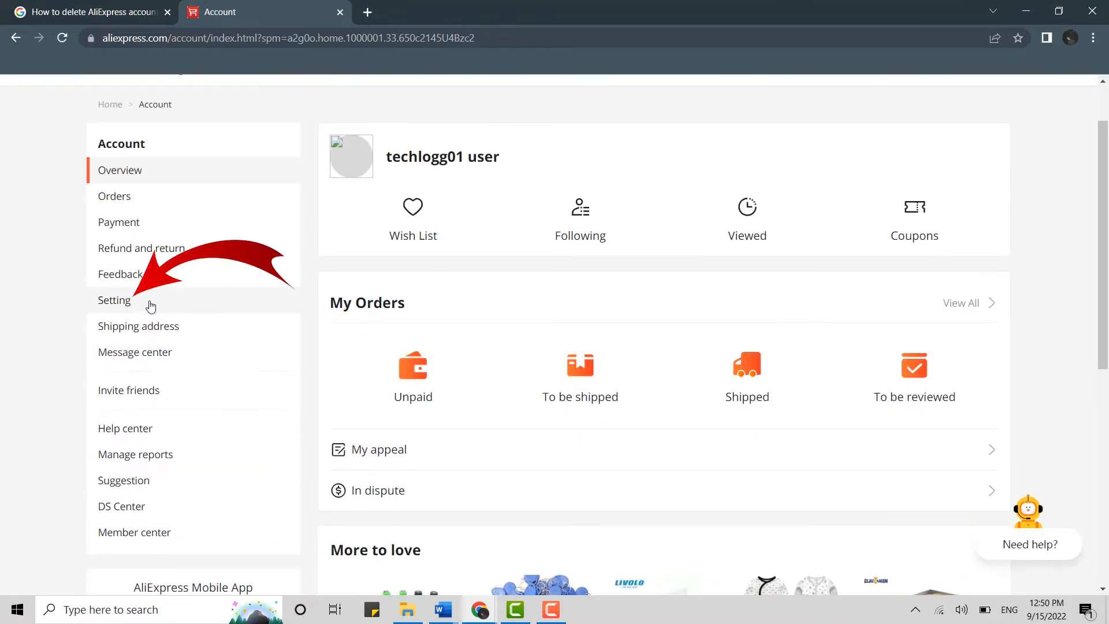
left_click(114, 300)
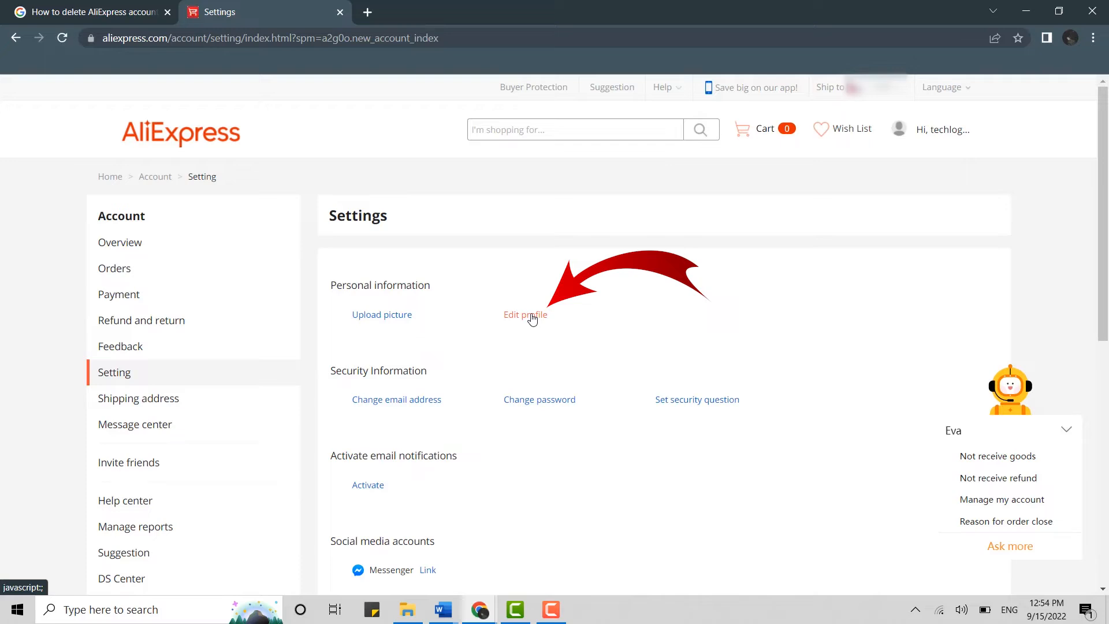
left_click(526, 314)
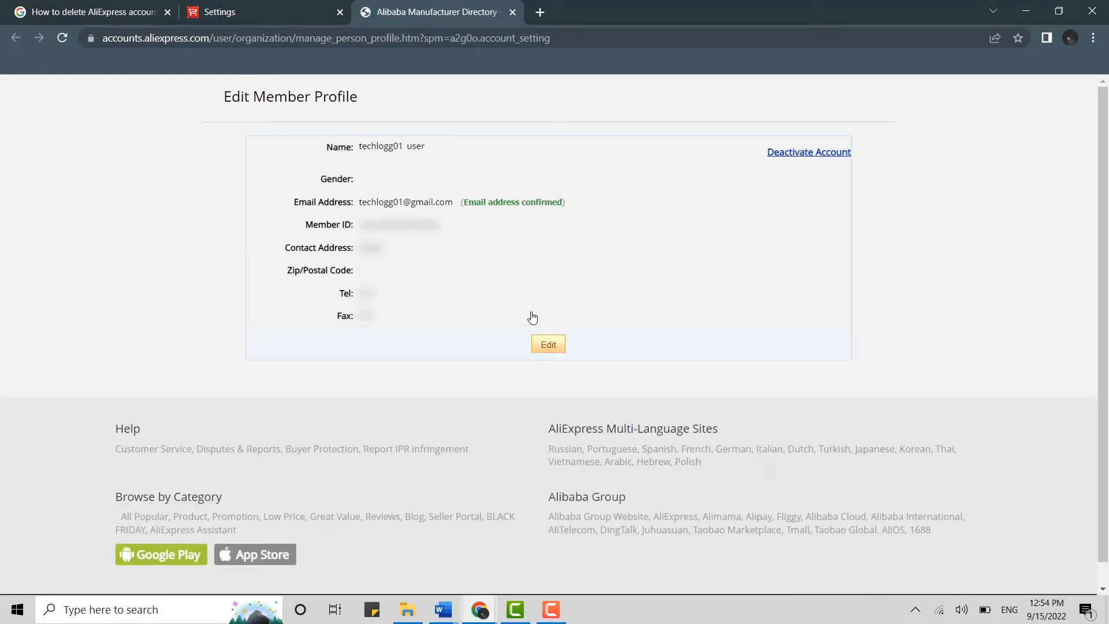
mouse_move(551, 302)
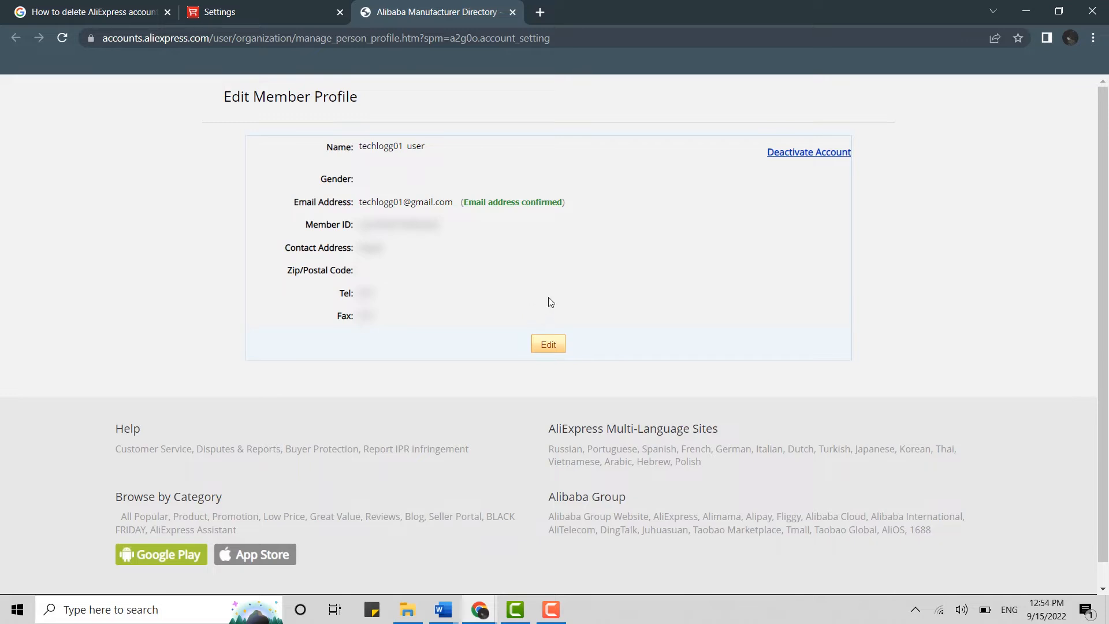
mouse_move(809, 152)
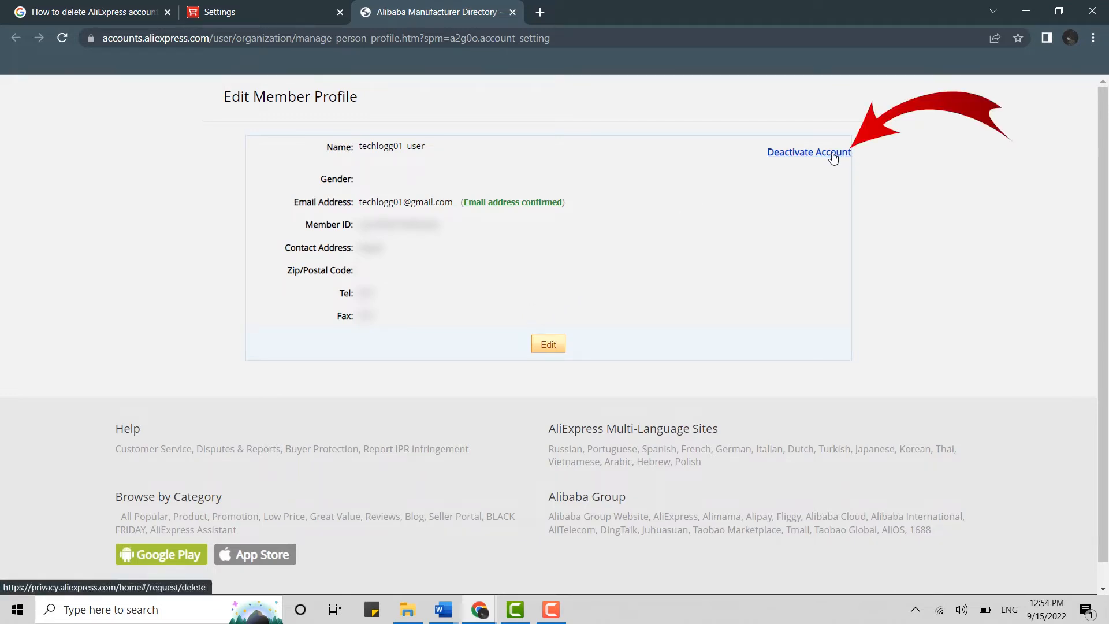
left_click(809, 151)
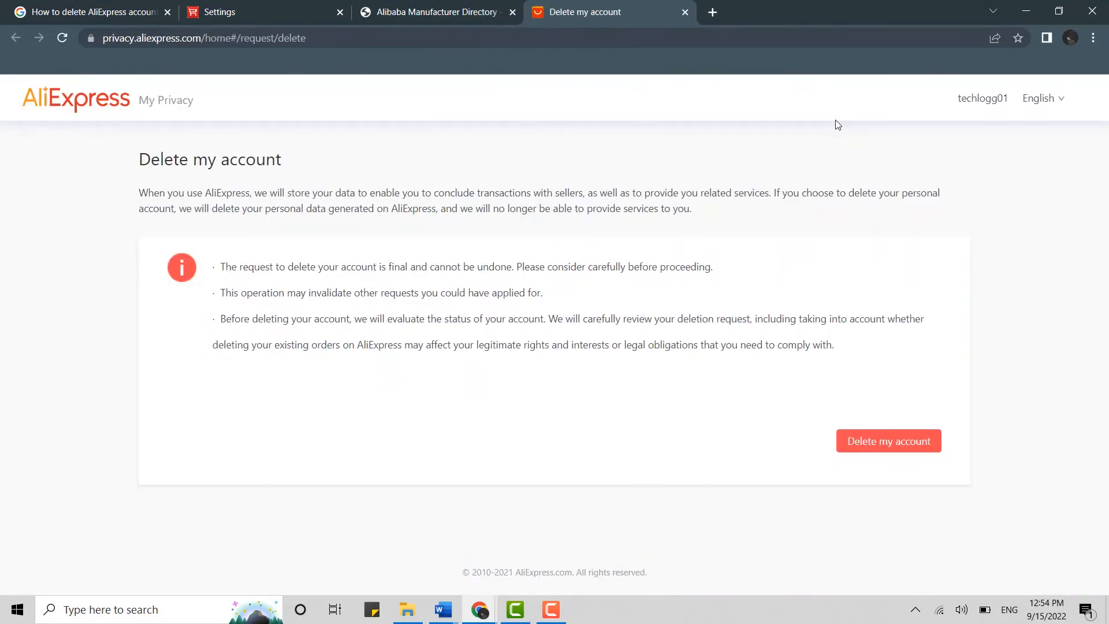
mouse_move(729, 292)
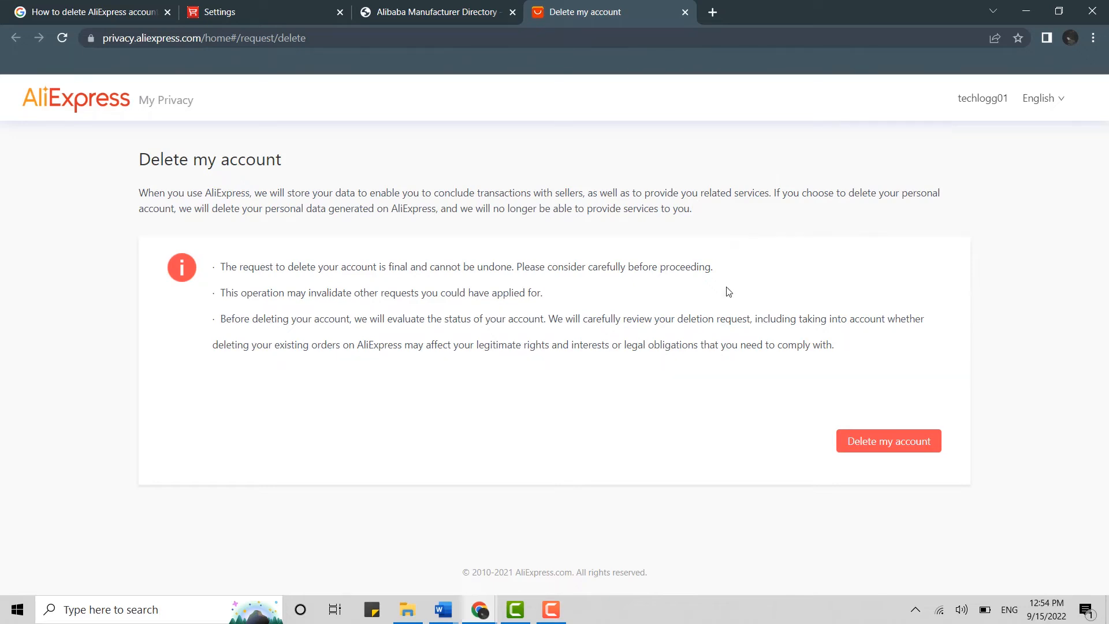
mouse_move(734, 283)
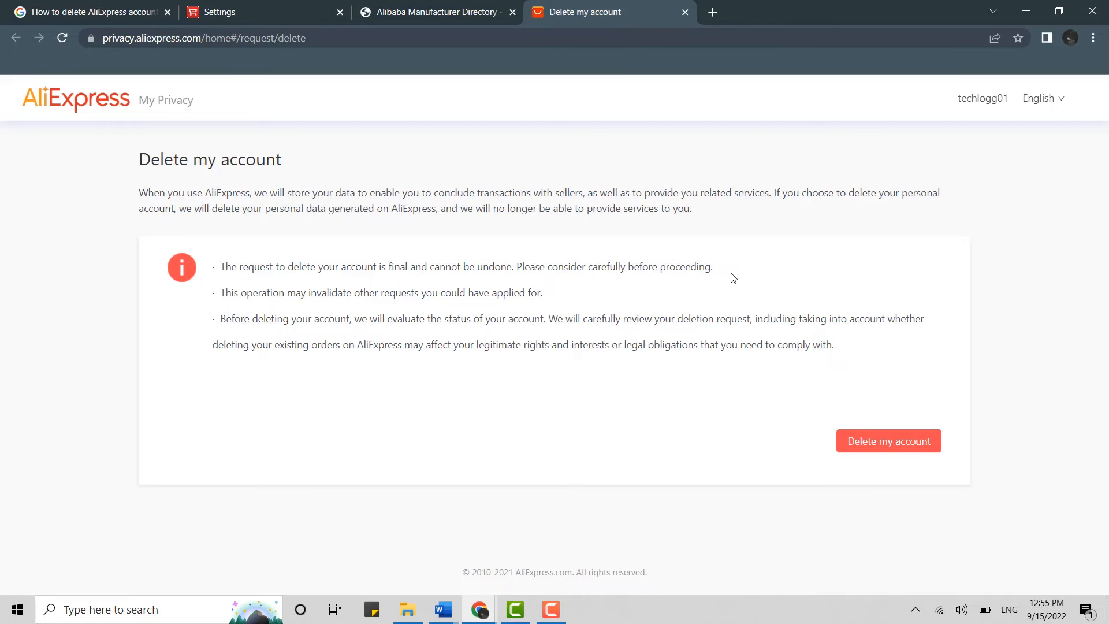
mouse_move(743, 280)
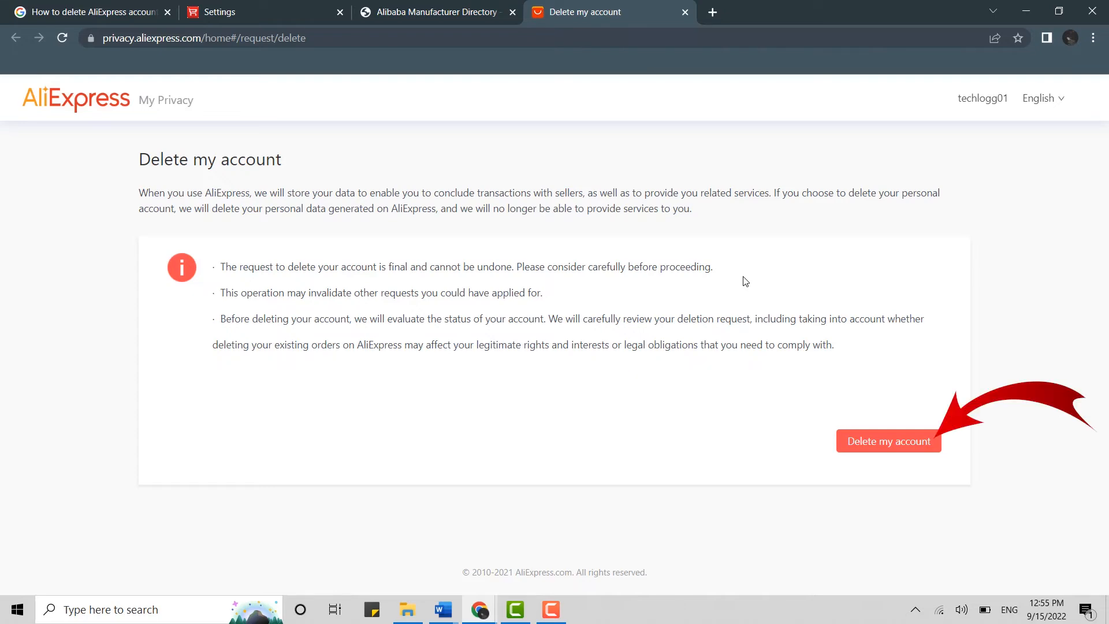
left_click(888, 441)
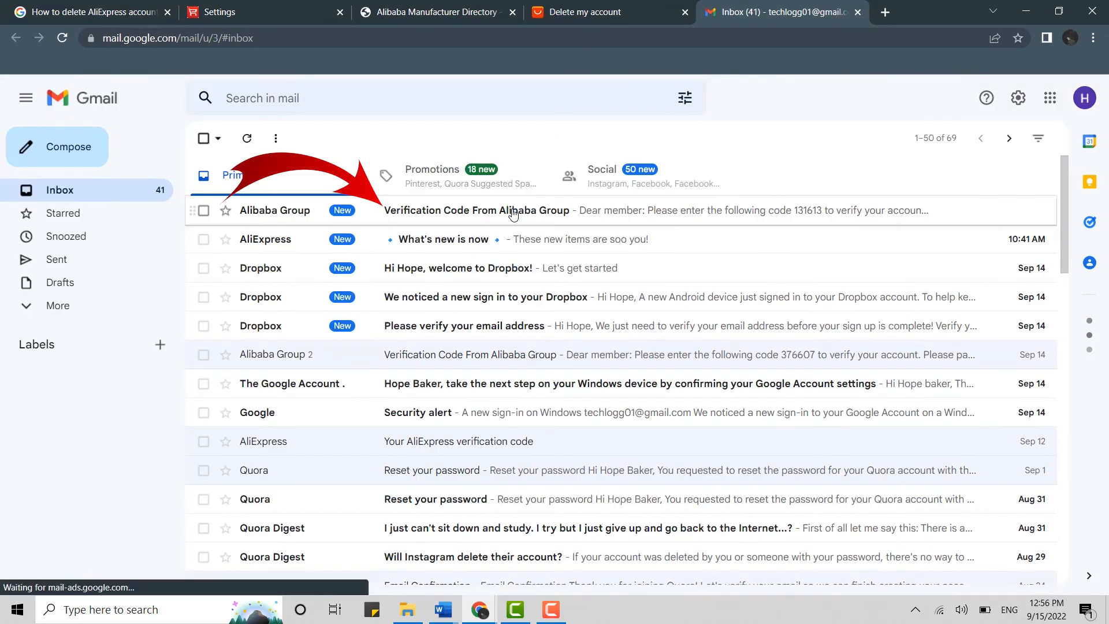
left_click(478, 210)
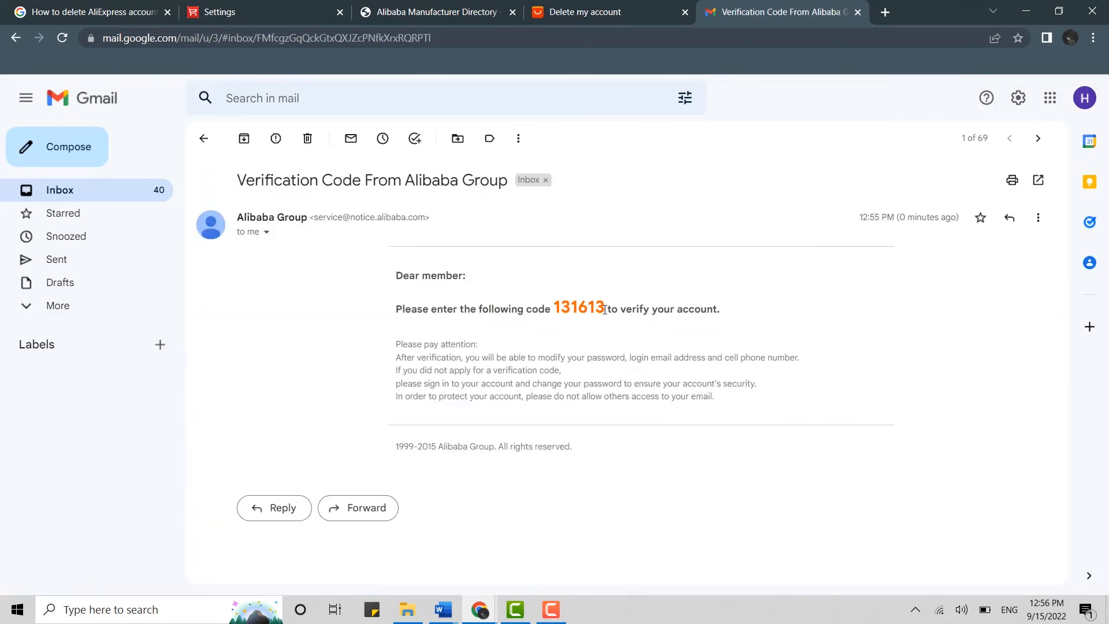
double_click(579, 308)
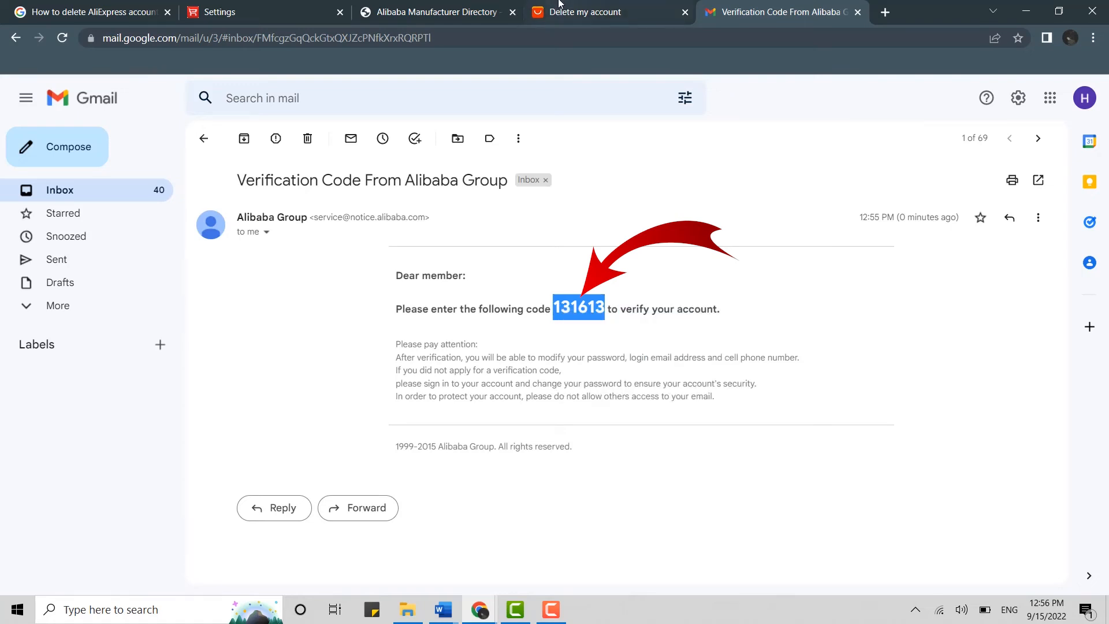
right_click(580, 314)
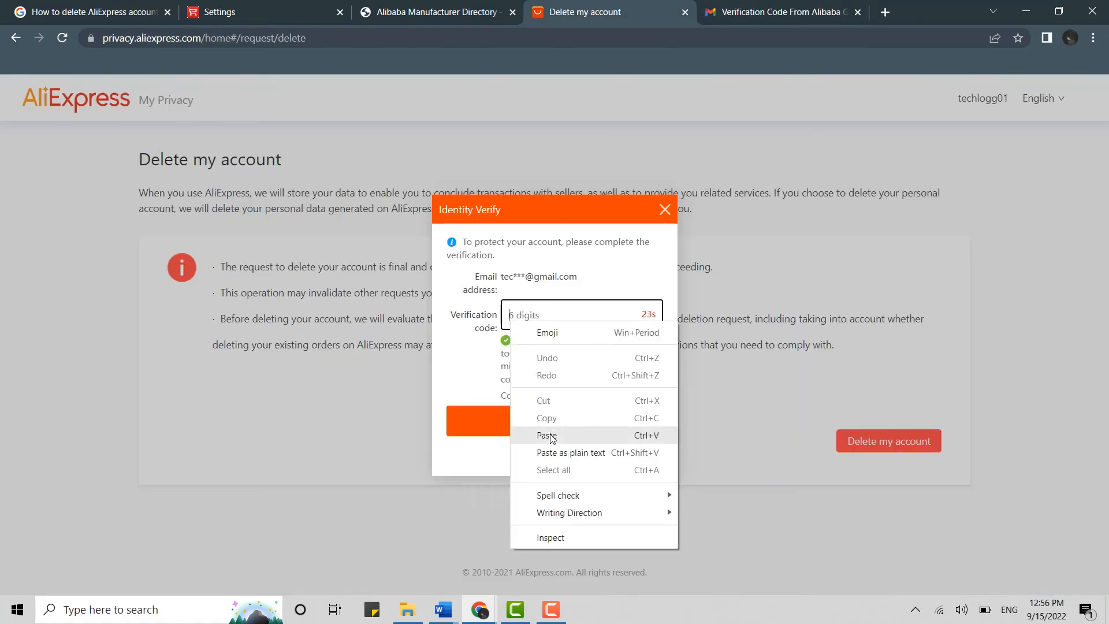
left_click(547, 435)
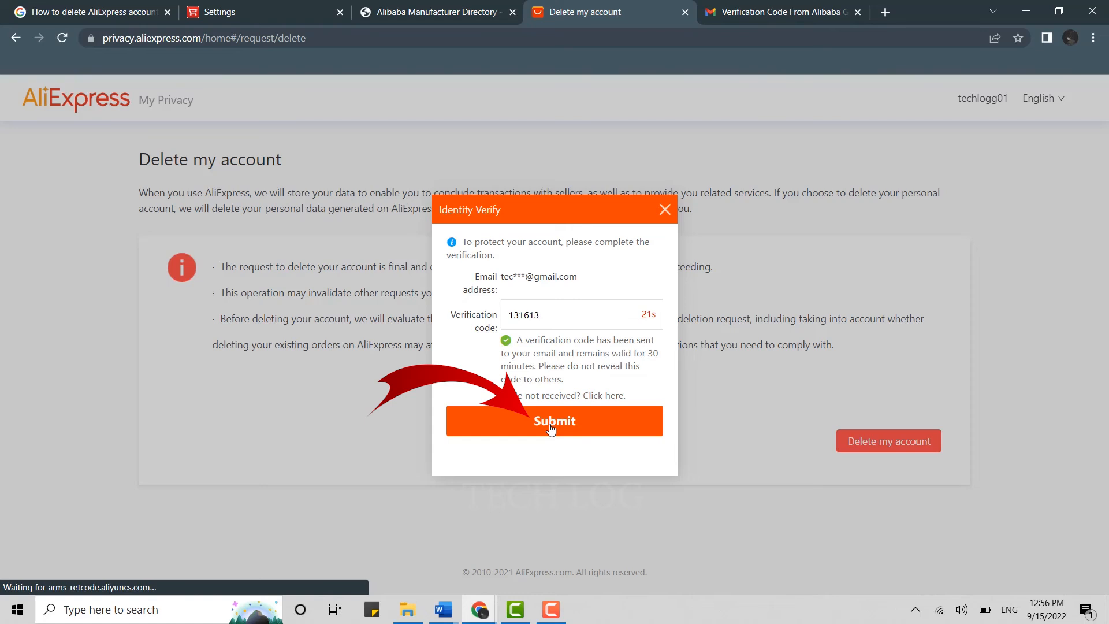
left_click(554, 420)
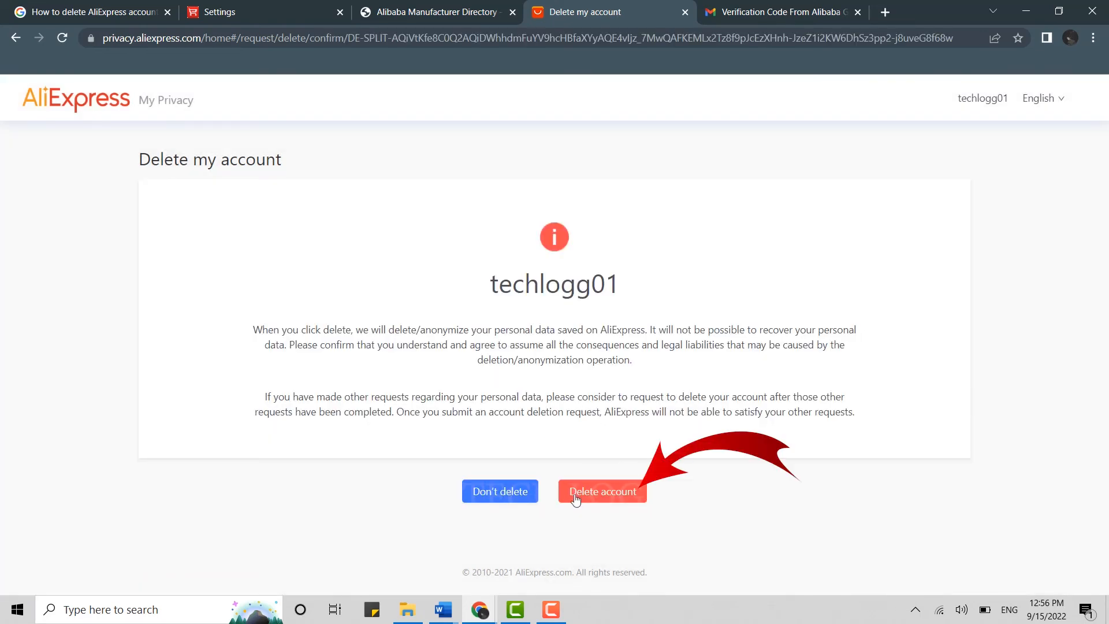
Confirm permanently deleting the techlogg01 account.
left_click(601, 491)
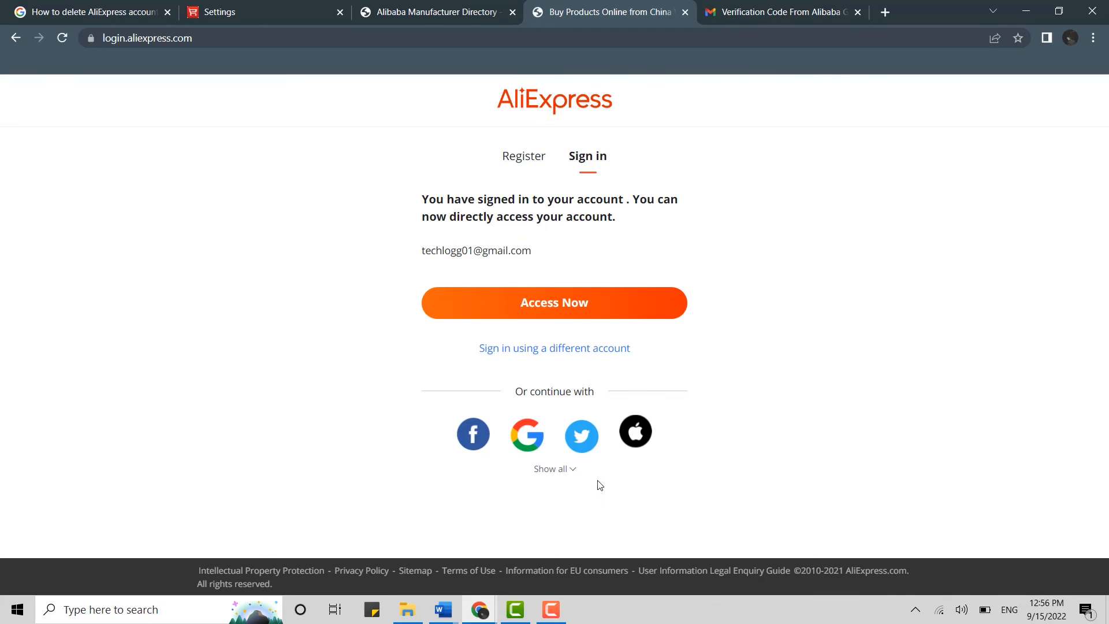
mouse_move(791, 435)
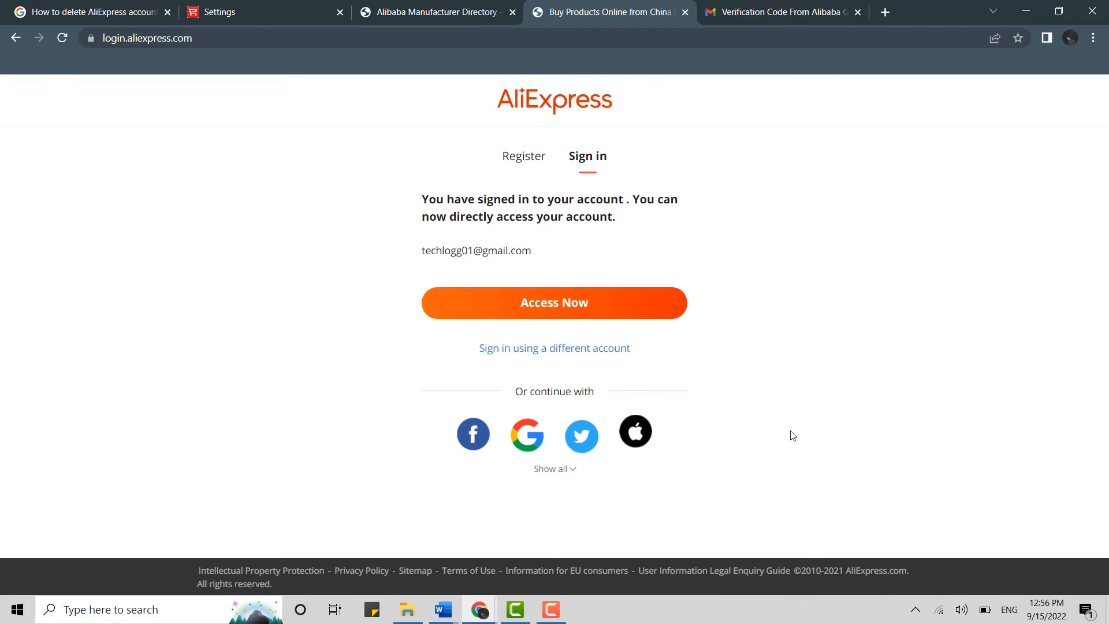